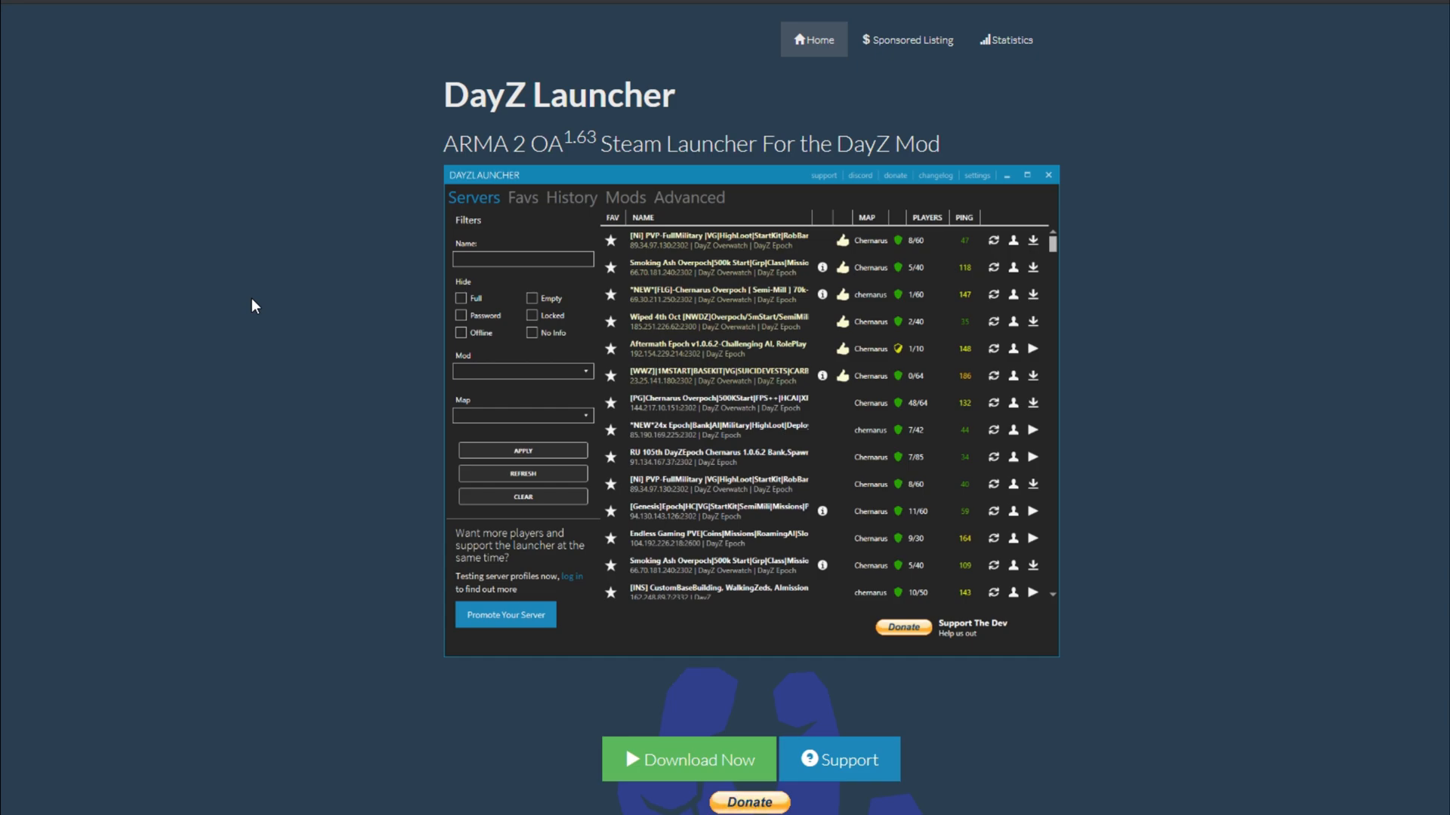
pyautogui.moveTo(413, 122)
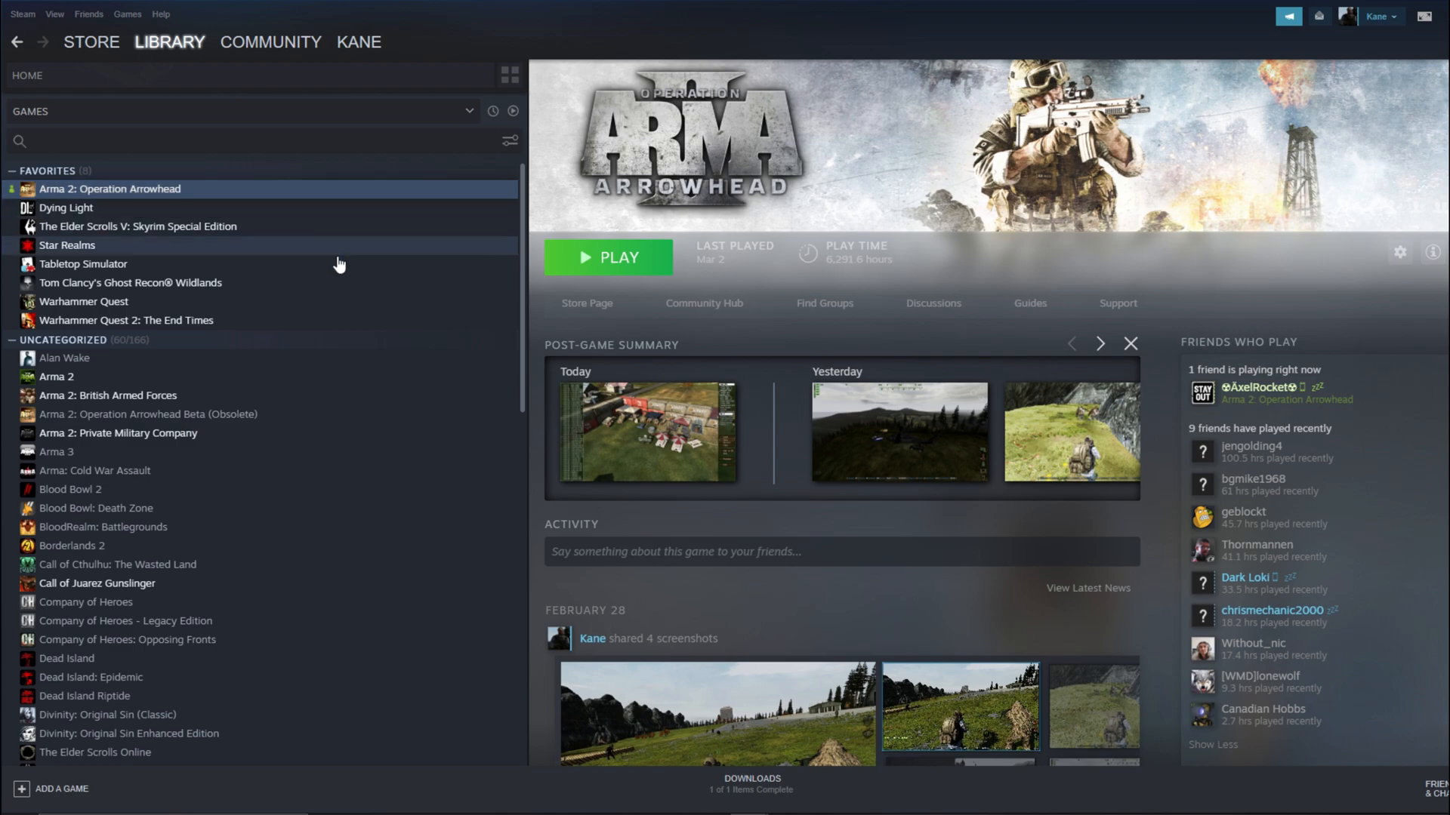
pyautogui.moveTo(332, 408)
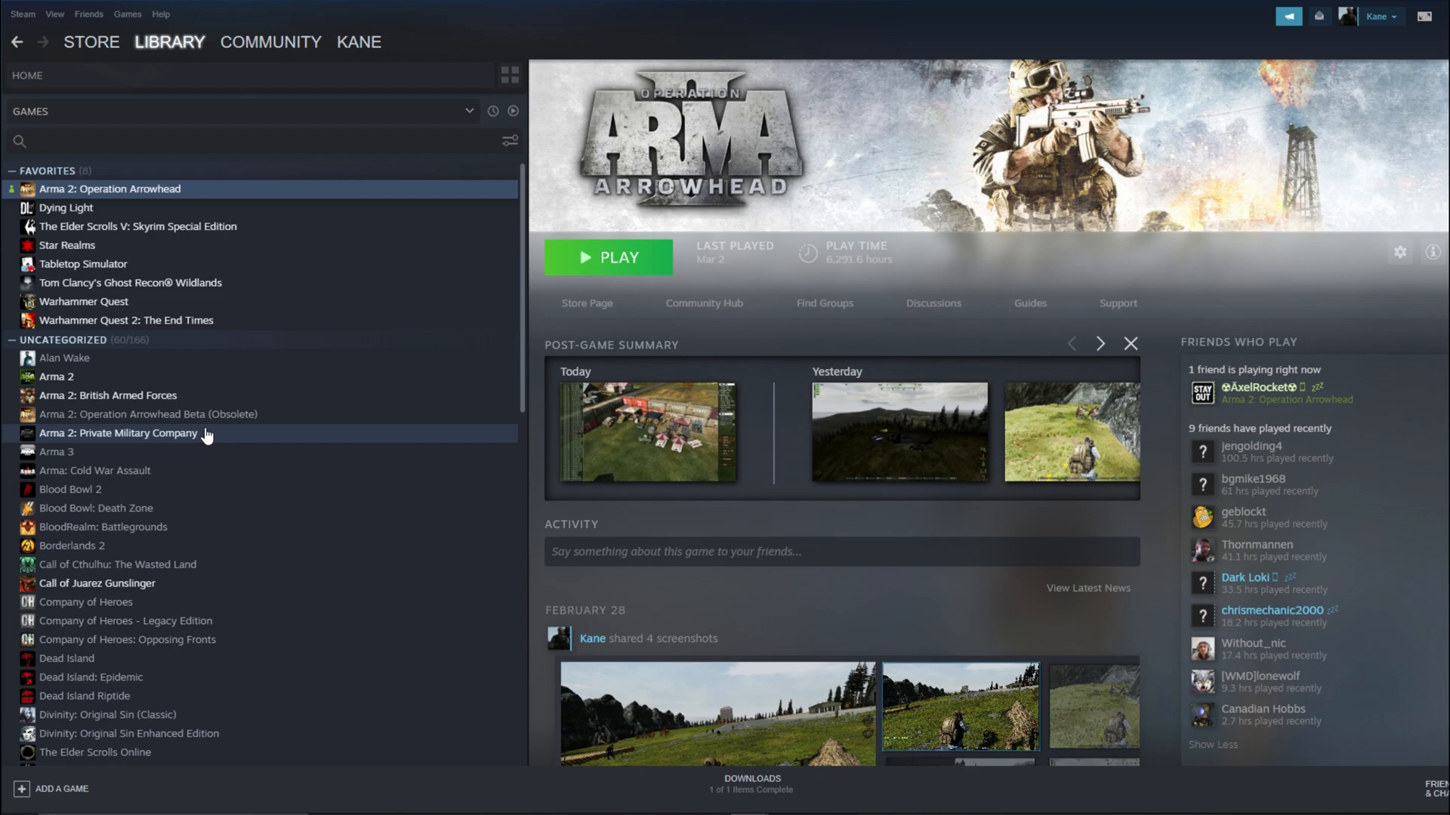
pyautogui.moveTo(270, 194)
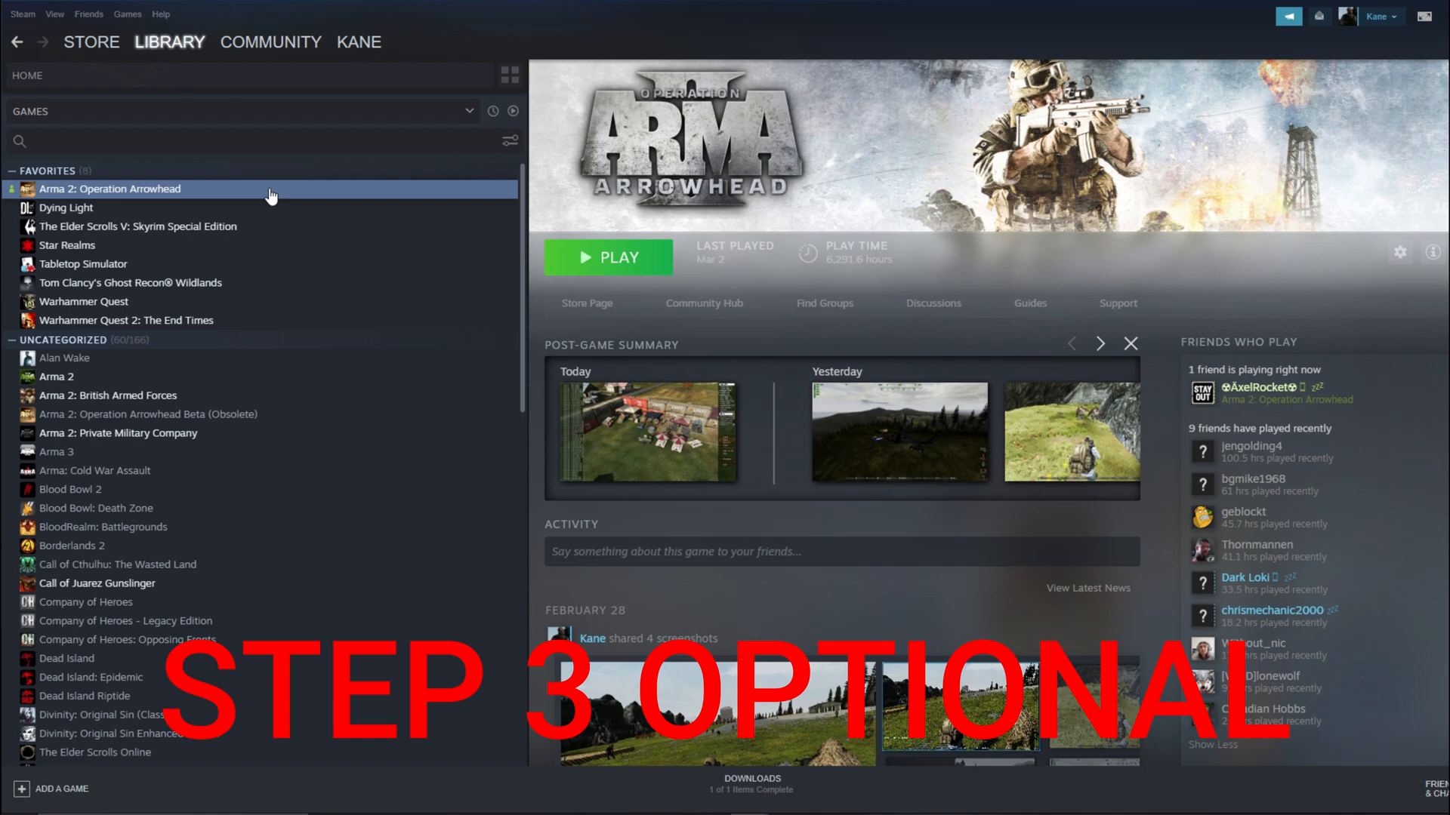
# Bring up the Properties of Arma 2: Operation Arrowhead from the Steam Library list
pyautogui.rightClick(109, 188)
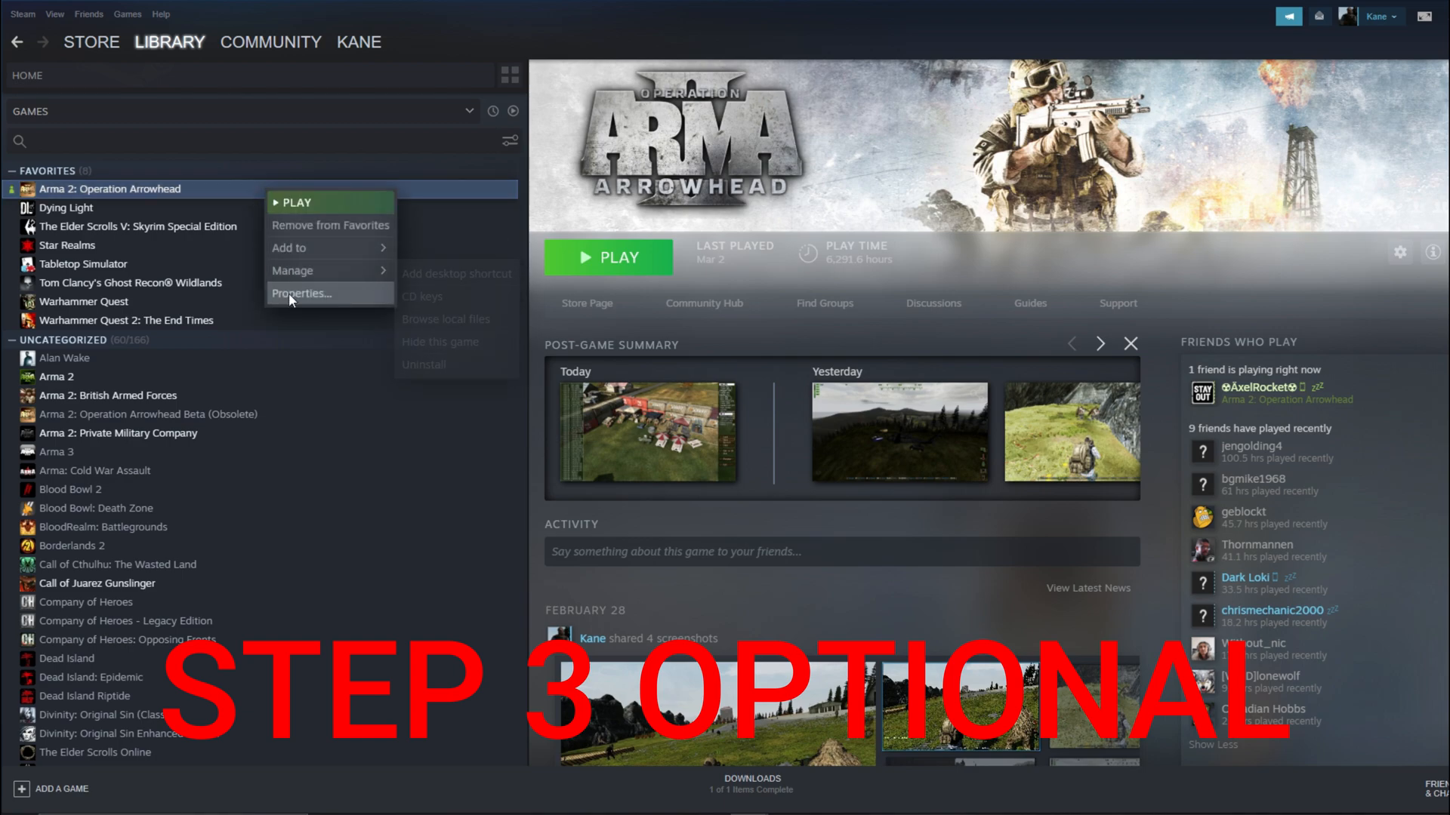
pyautogui.click(299, 293)
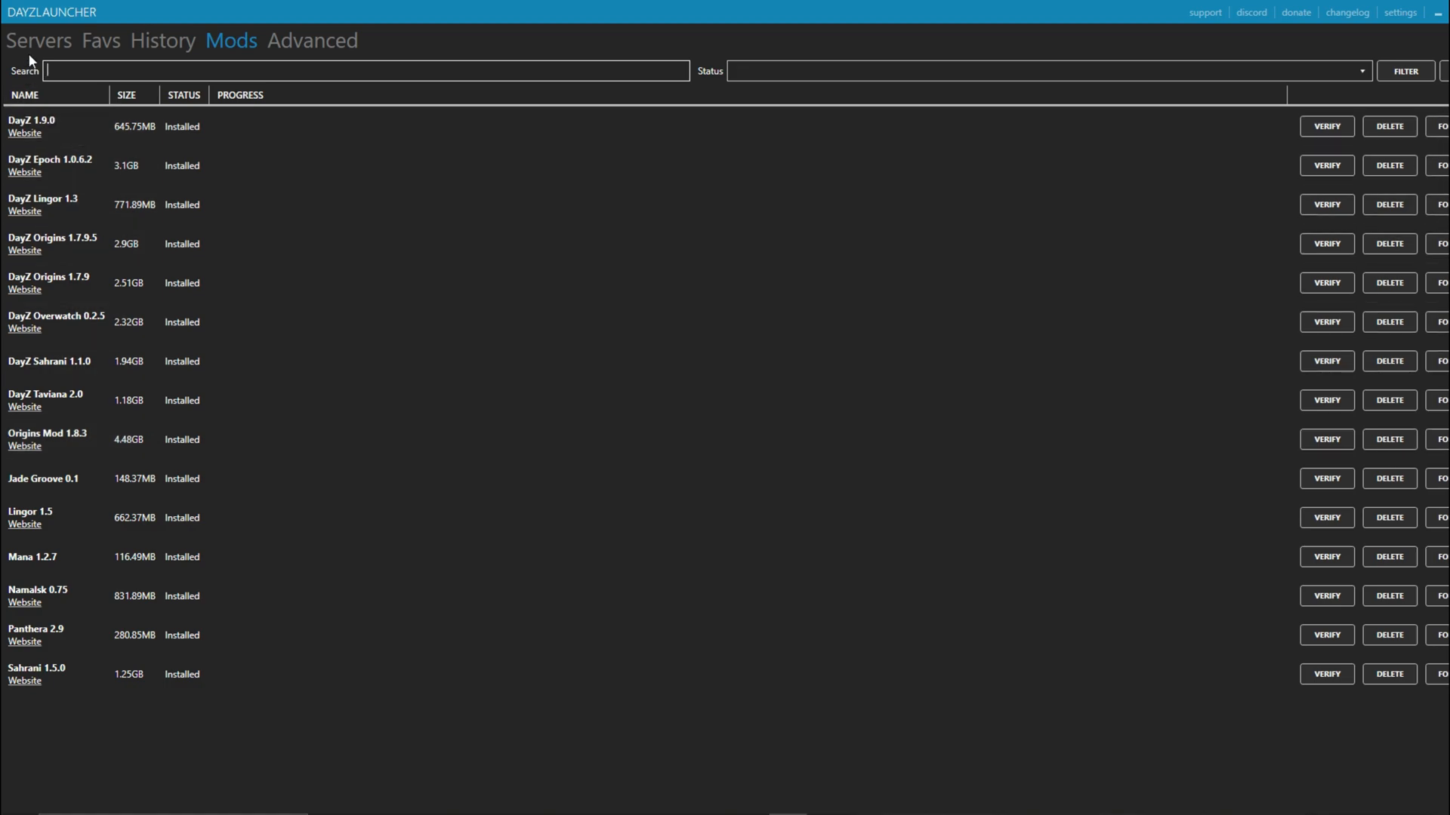
# Join the favourite GLOBAL TAVIANA PVE Origins Bartertown server, reaching Steam's launch confirmation
pyautogui.click(39, 40)
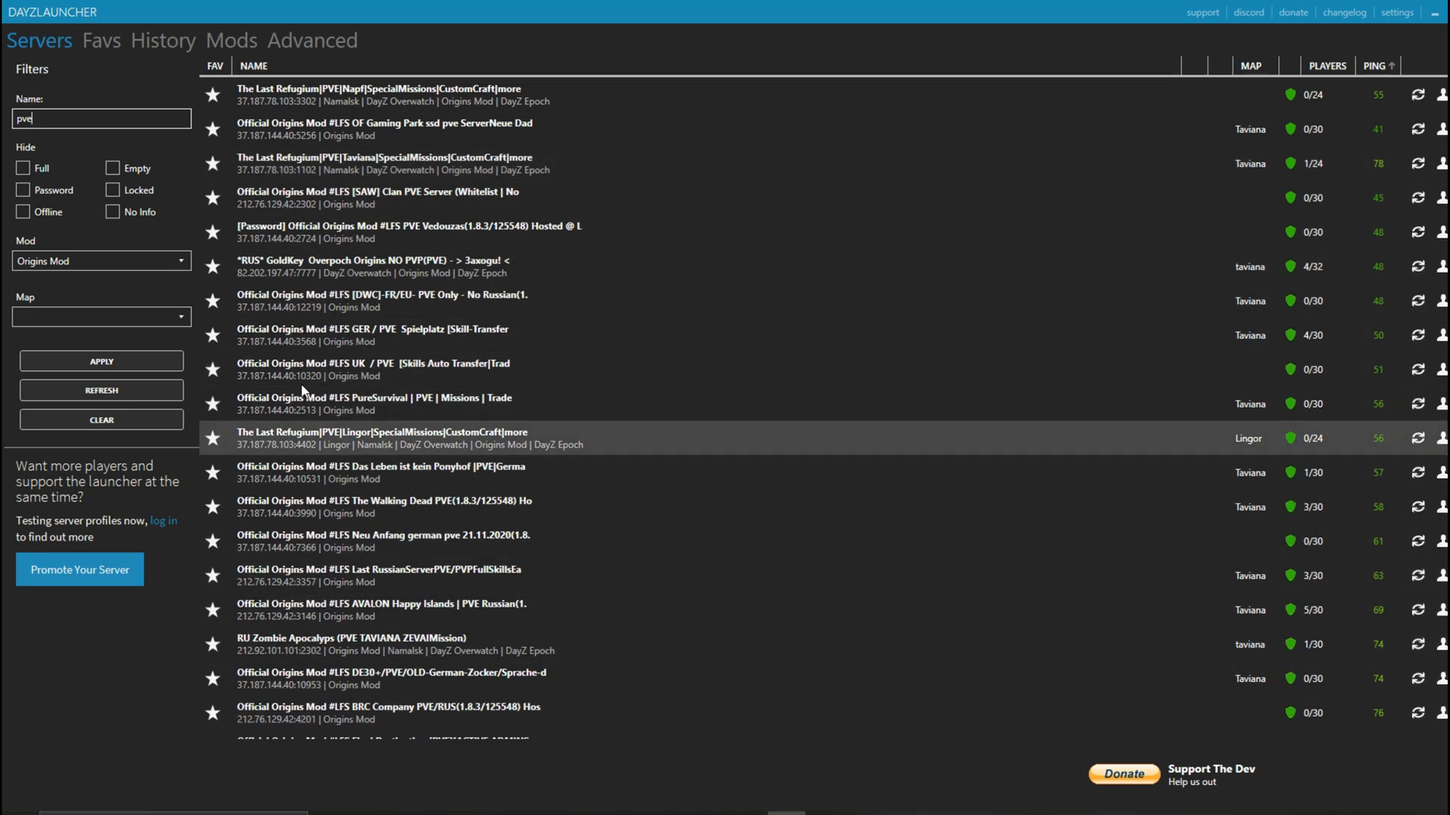
pyautogui.click(100, 39)
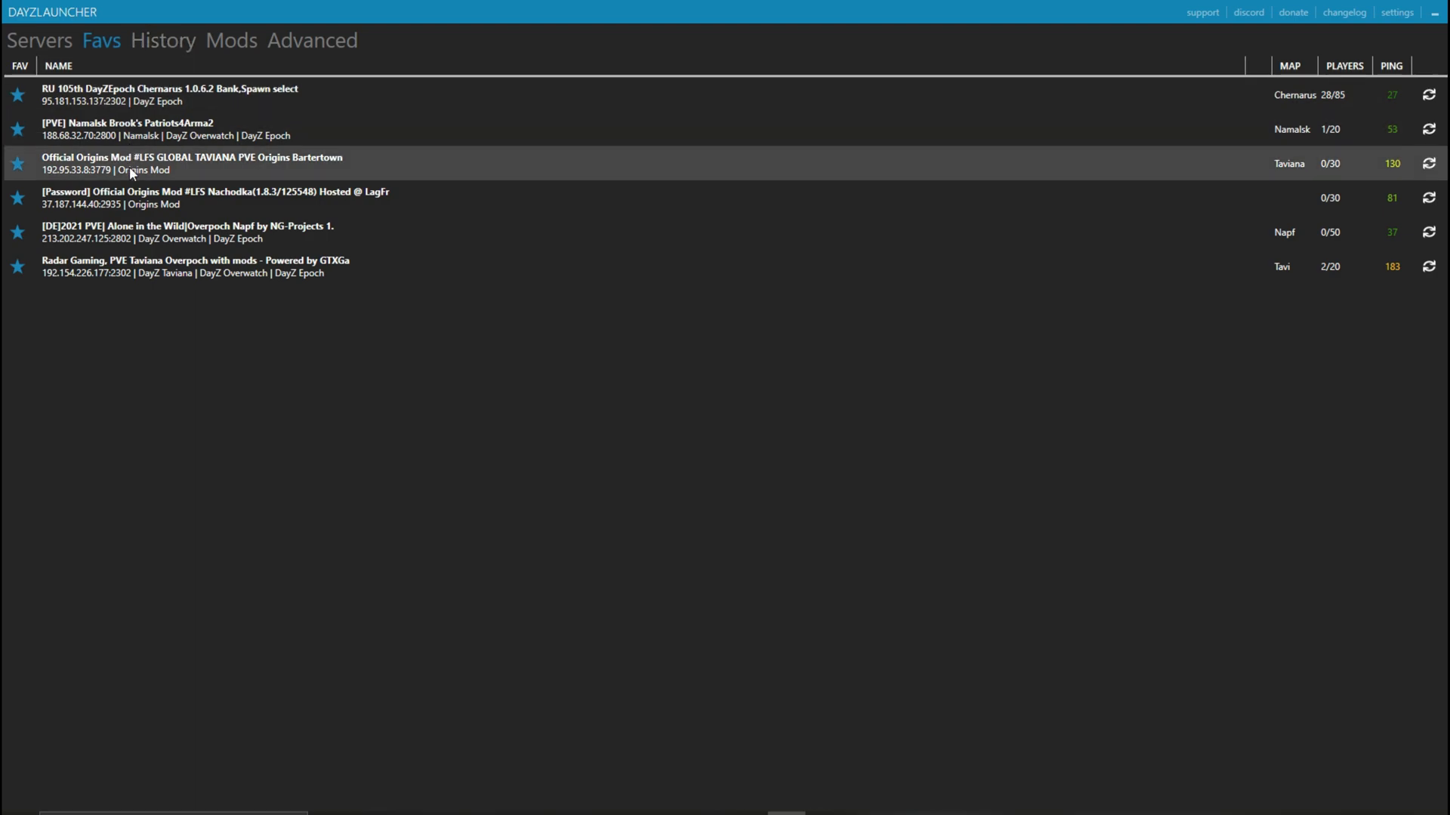
pyautogui.click(1437, 12)
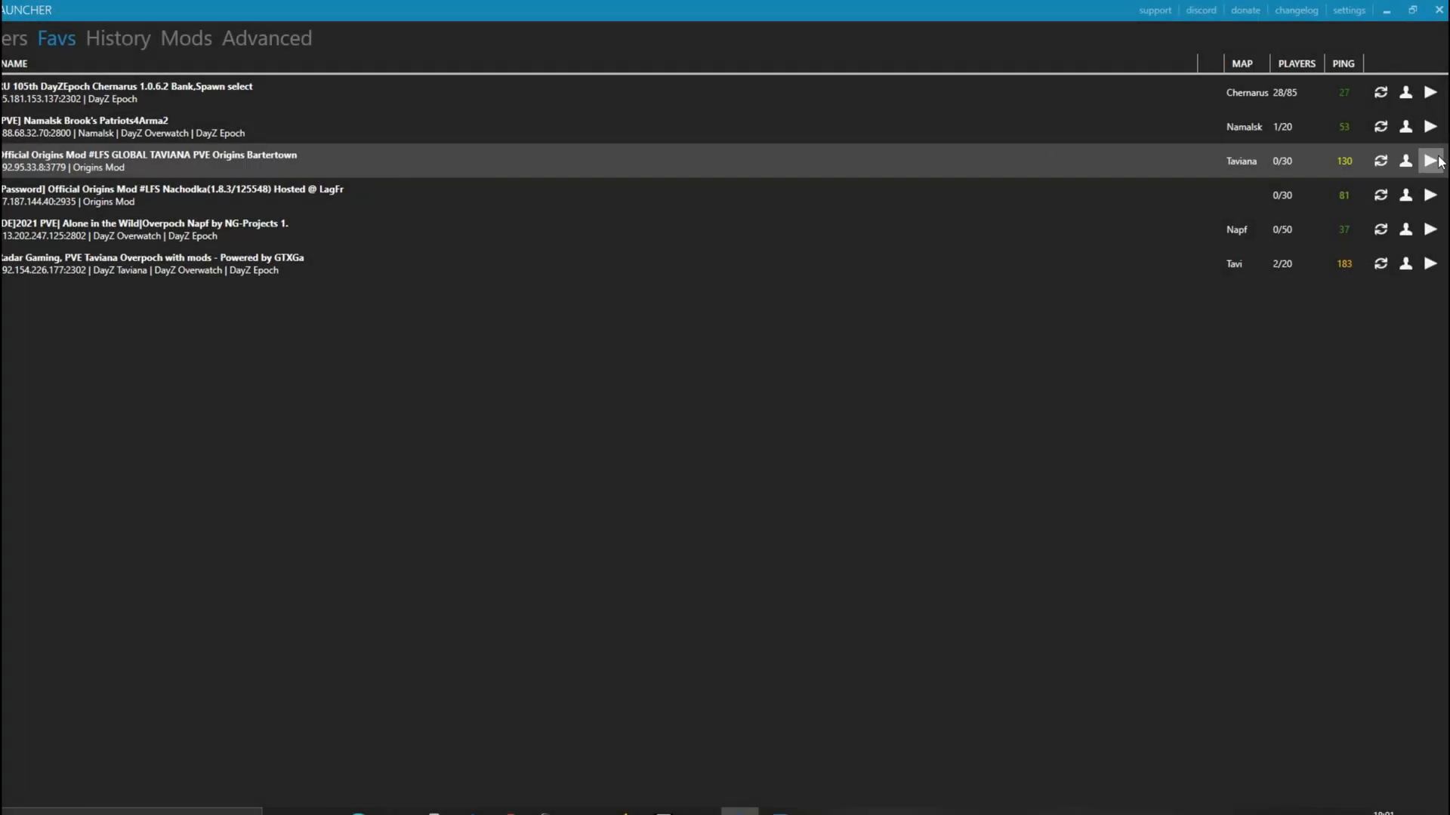
pyautogui.click(1430, 160)
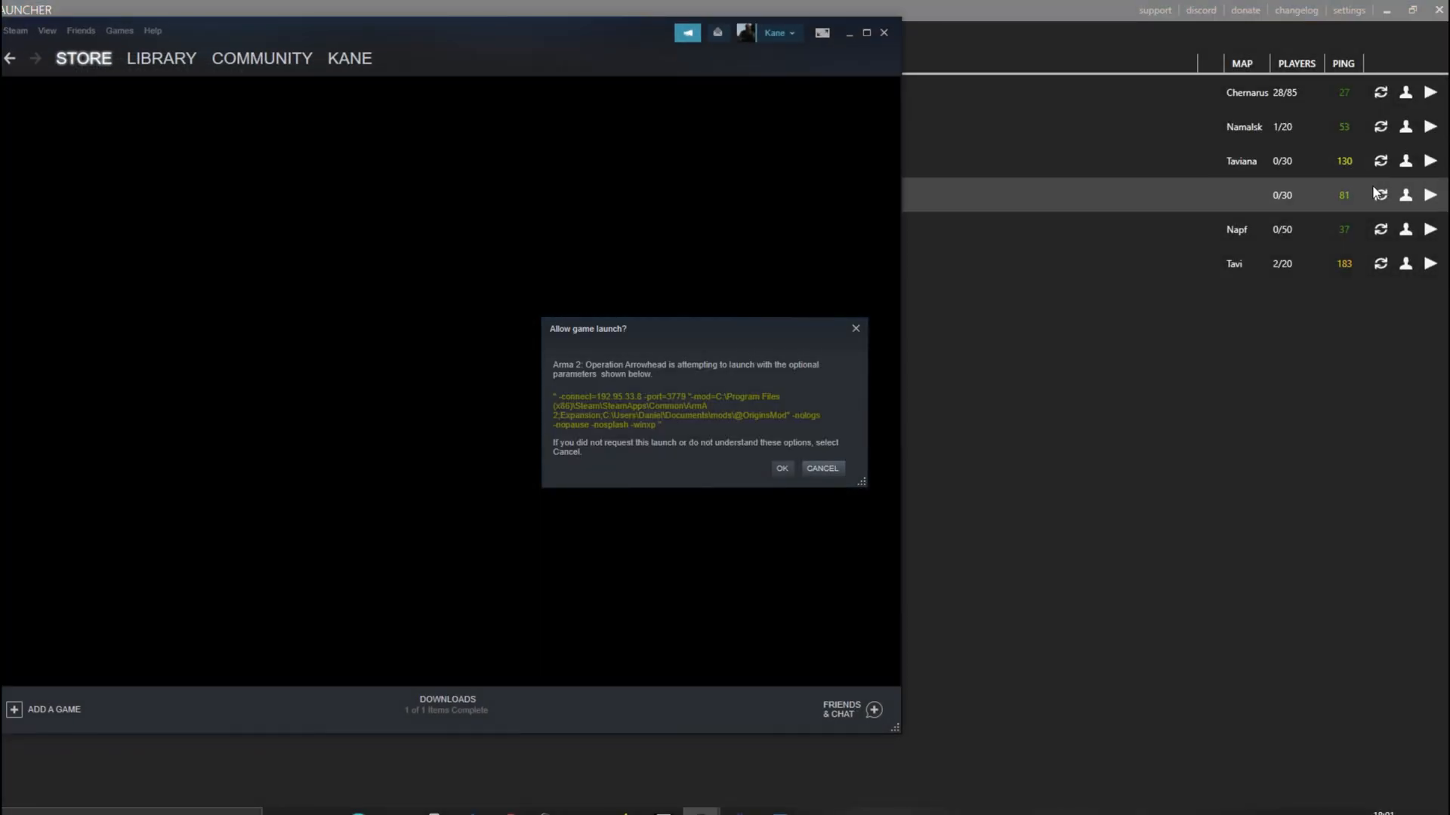